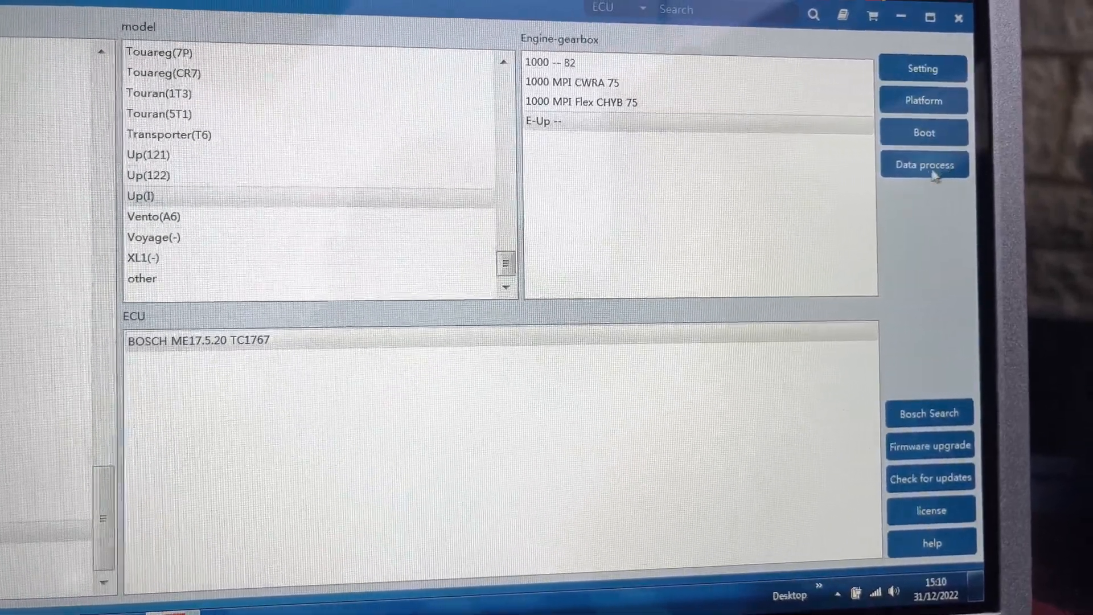
# Step: Open the Audi/Seat/Skoda/Volkswagen anti-theft data processing tool for the ME17.5.20 ECU
pyautogui.click(923, 165)
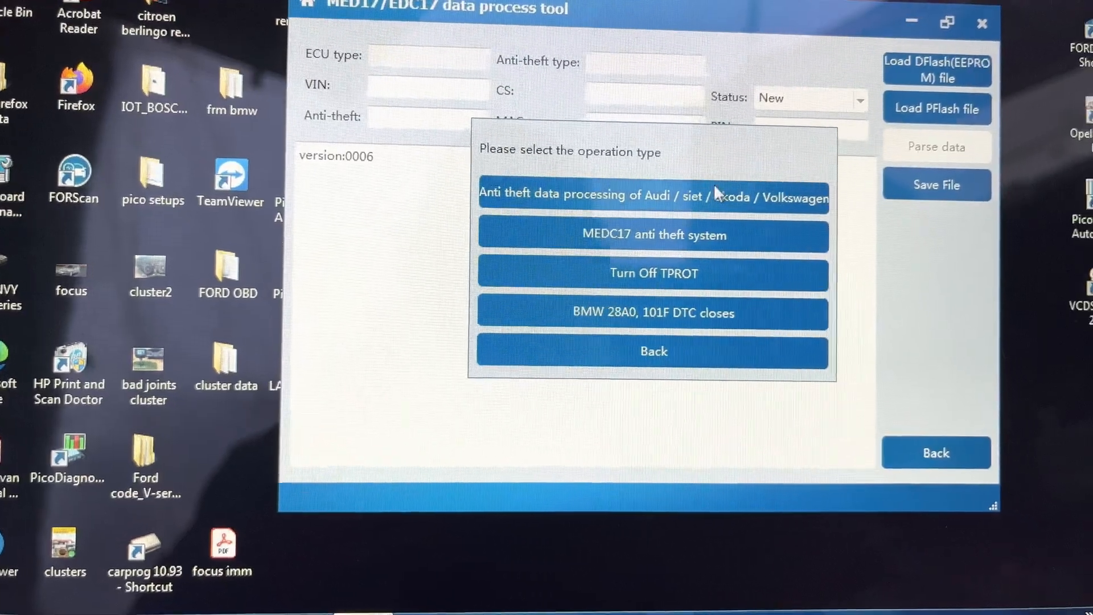
pyautogui.click(651, 195)
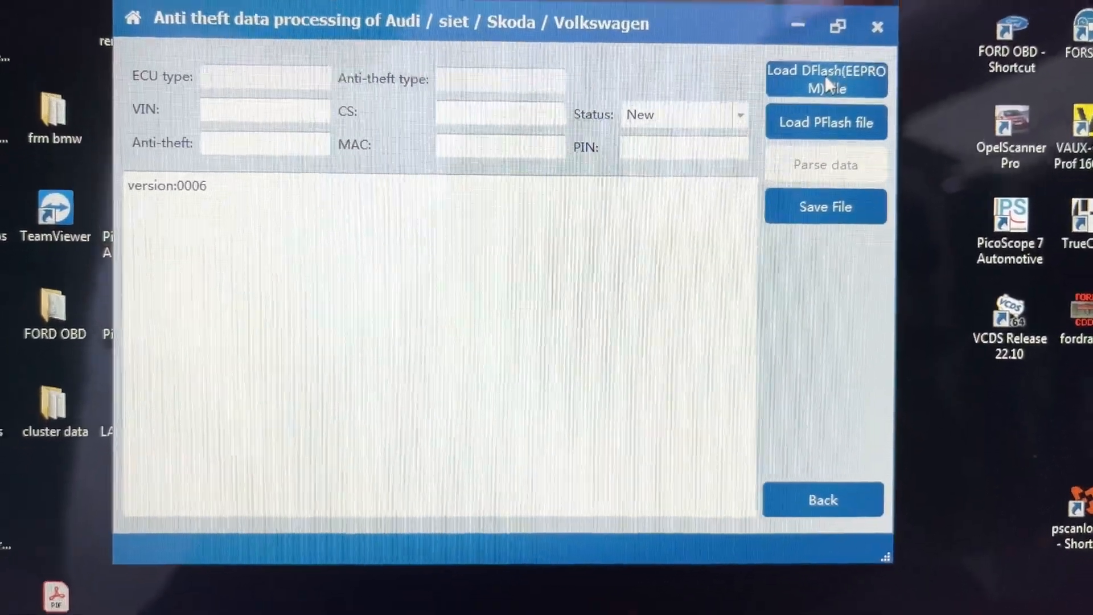
# Step: Load the original TC1767 DFlash and PFlash .bin dumps into the anti-theft tool
pyautogui.click(826, 78)
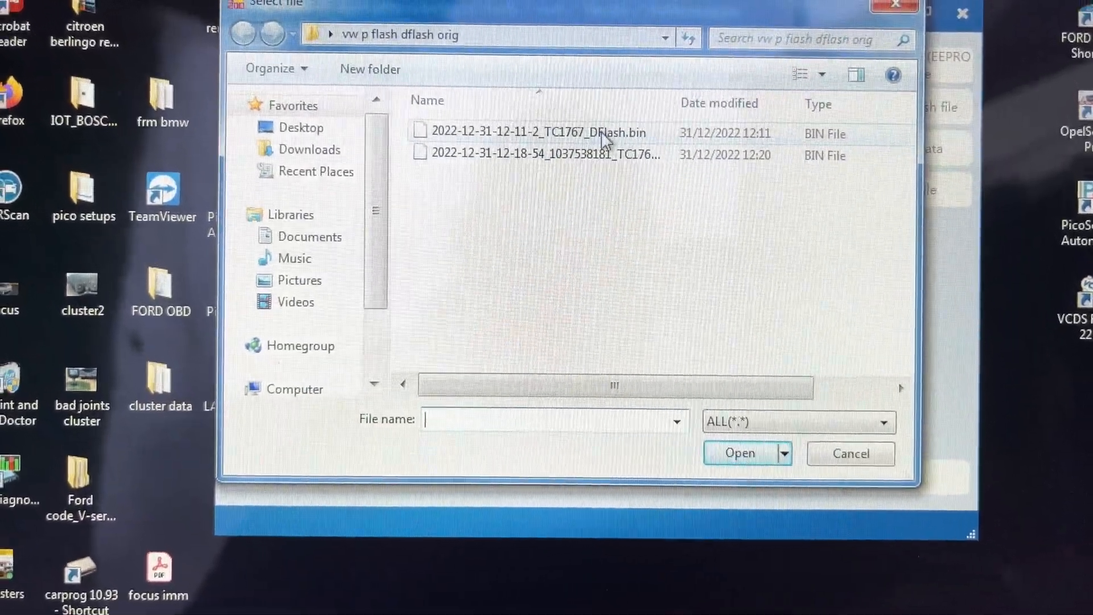
pyautogui.click(534, 134)
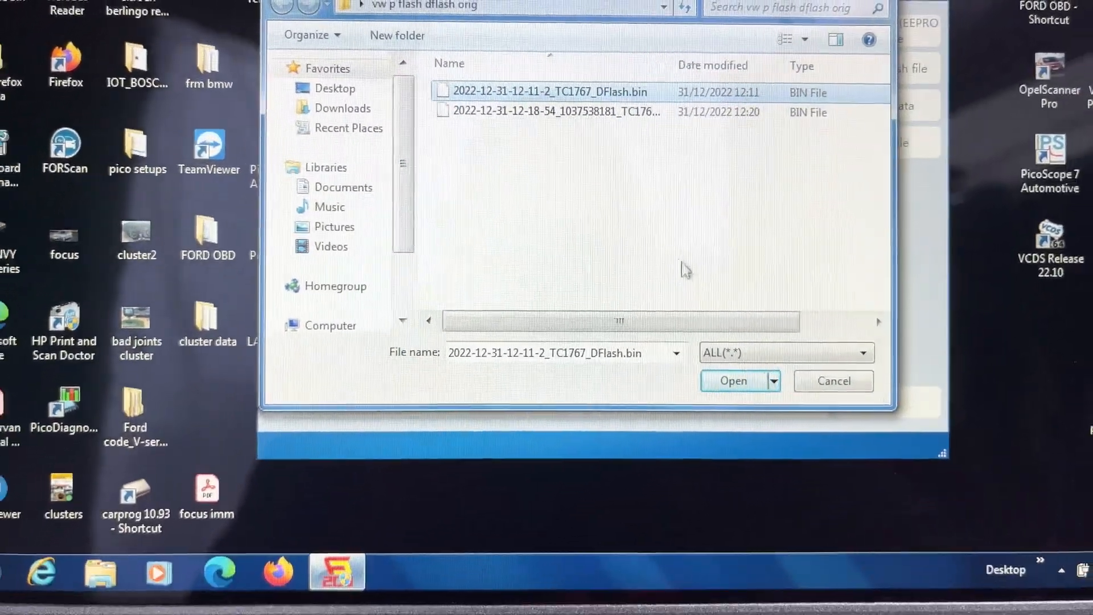
pyautogui.click(732, 381)
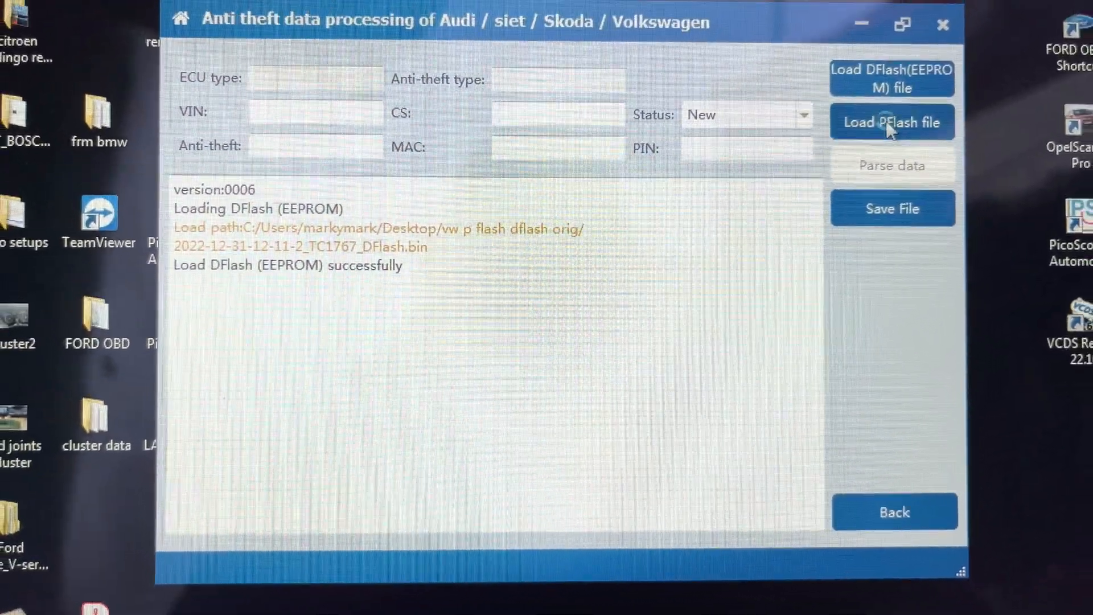
pyautogui.click(892, 122)
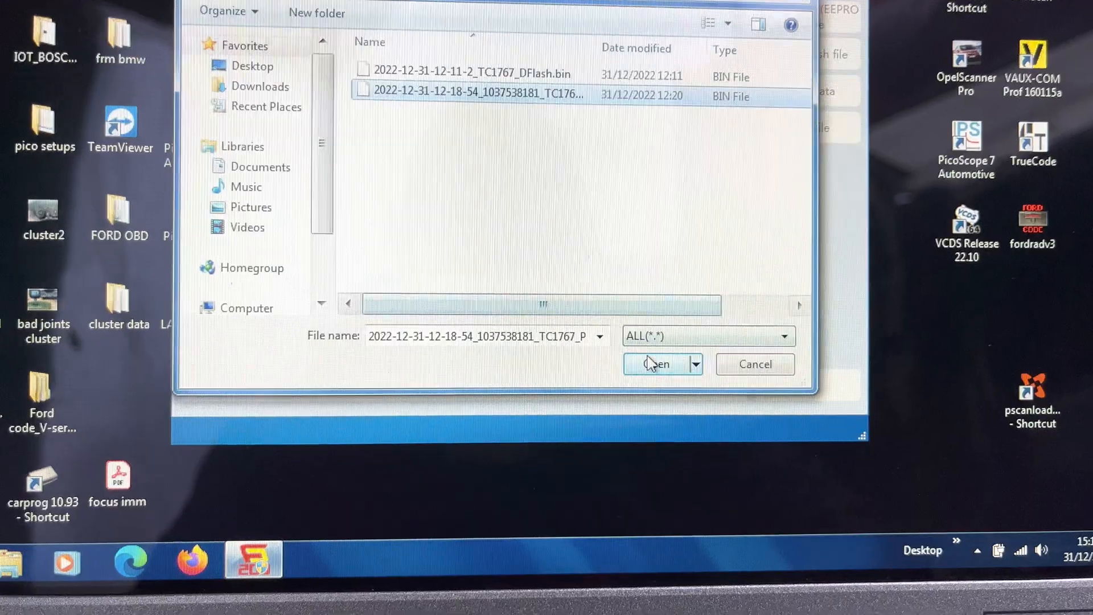
pyautogui.click(655, 364)
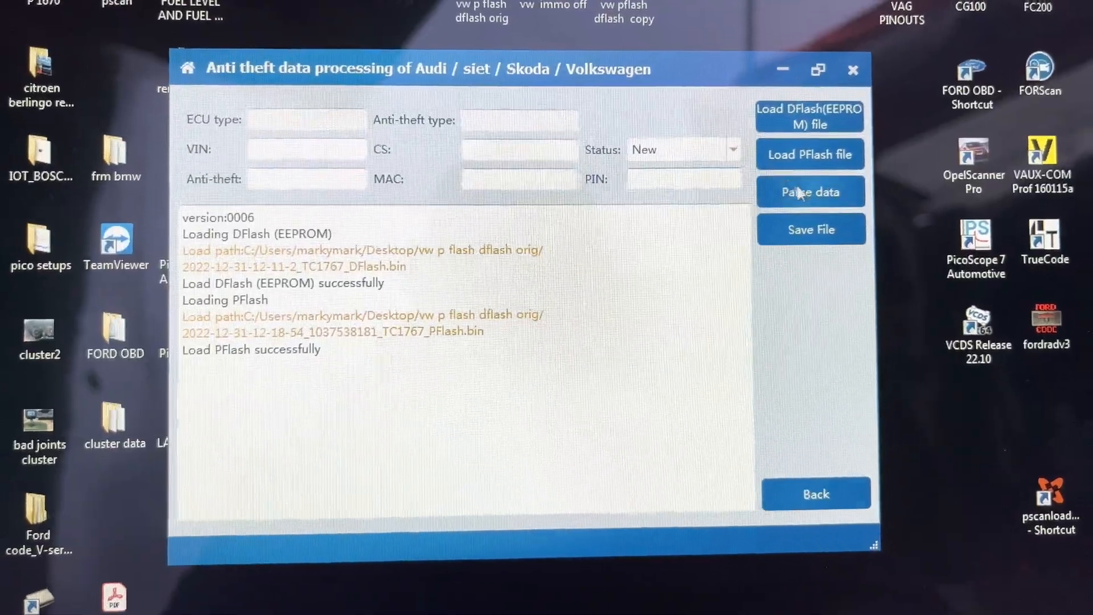
# Step: Parse the data, set status Closed with PIN 11111 and MAC 11111111
pyautogui.click(810, 192)
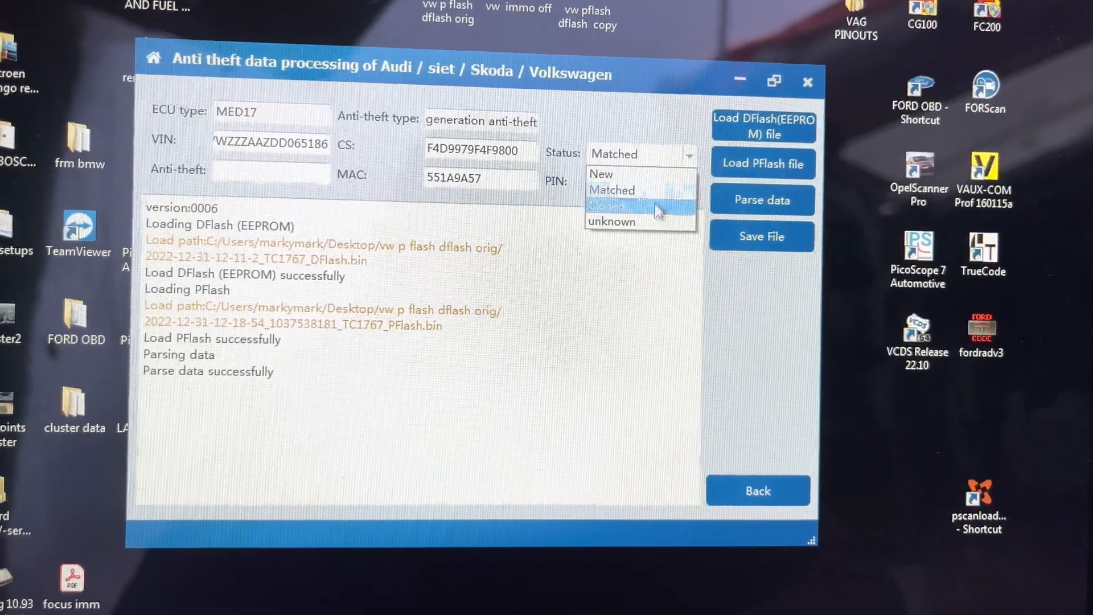
pyautogui.click(612, 205)
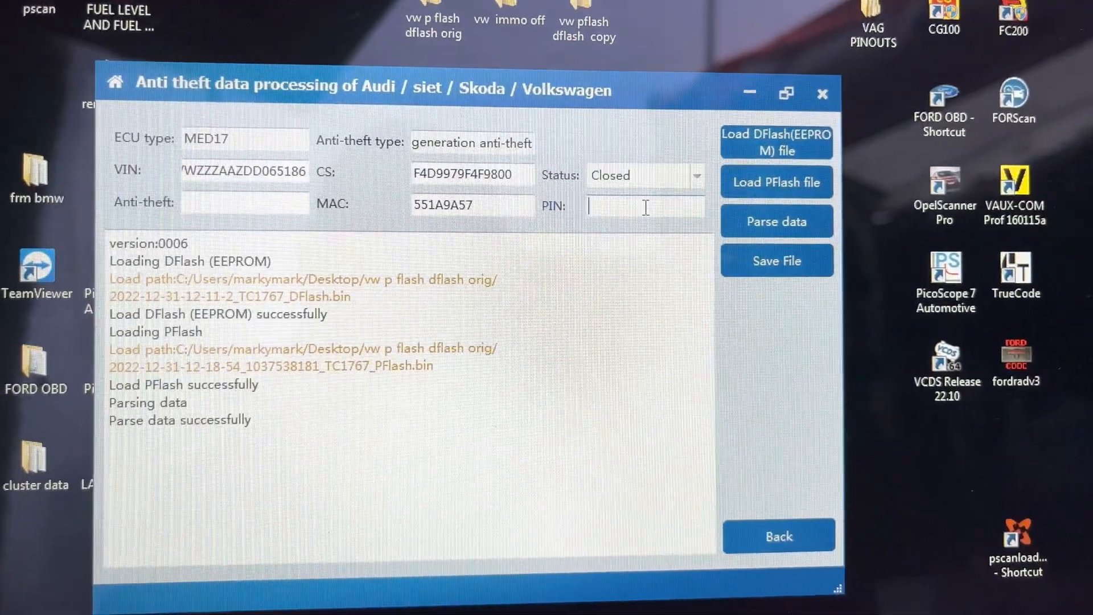
pyautogui.write('11111')
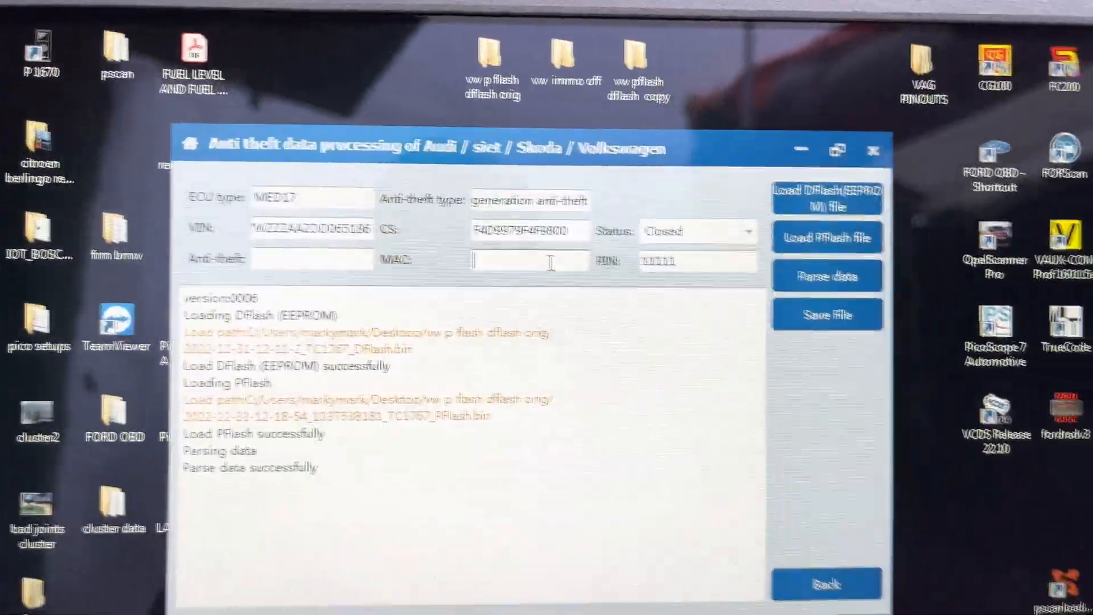
pyautogui.write('11111111')
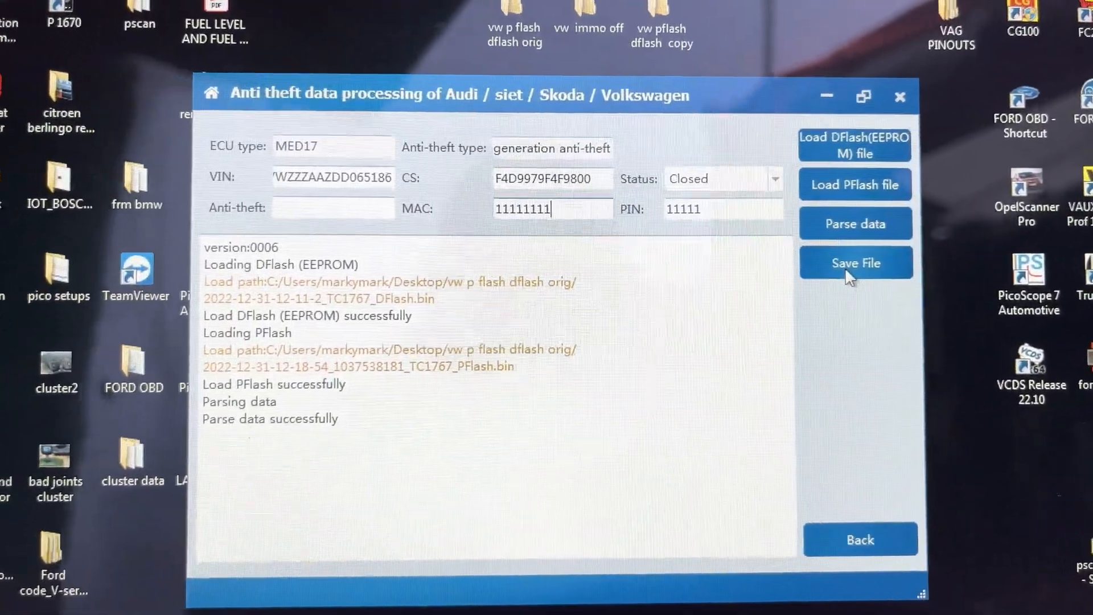
# Step: Save the processed data as a .bin into the desktop's vw immo off folder
pyautogui.click(855, 263)
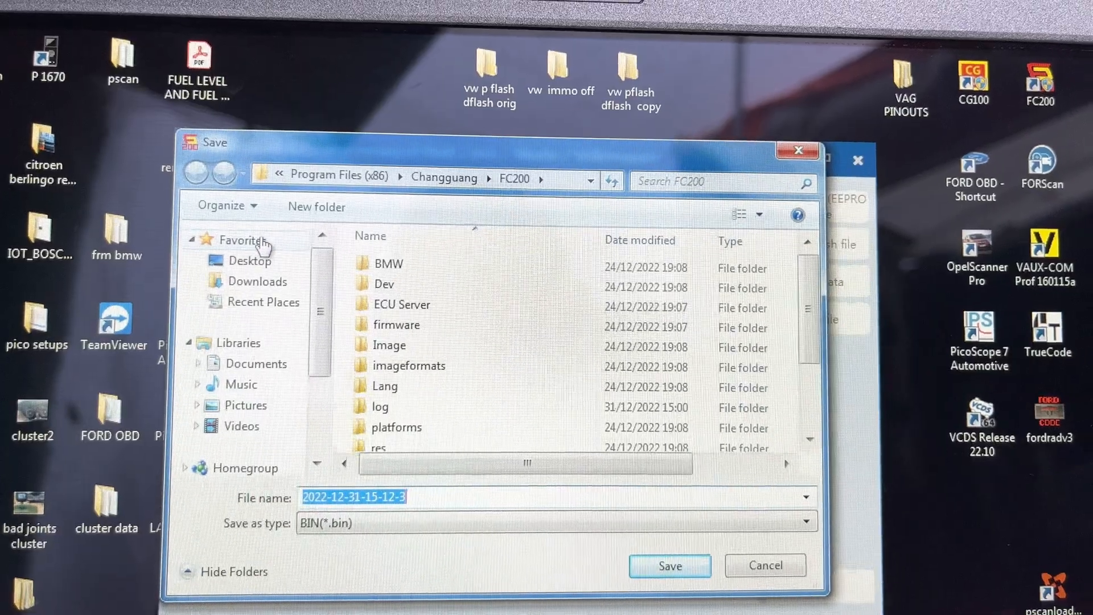
pyautogui.click(246, 260)
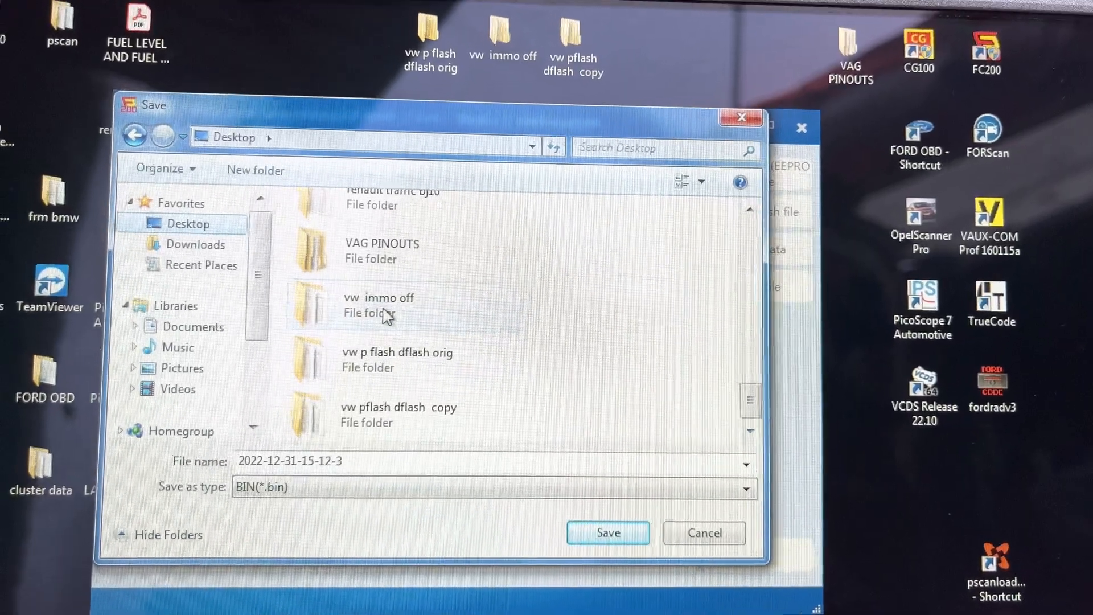
pyautogui.doubleClick(378, 305)
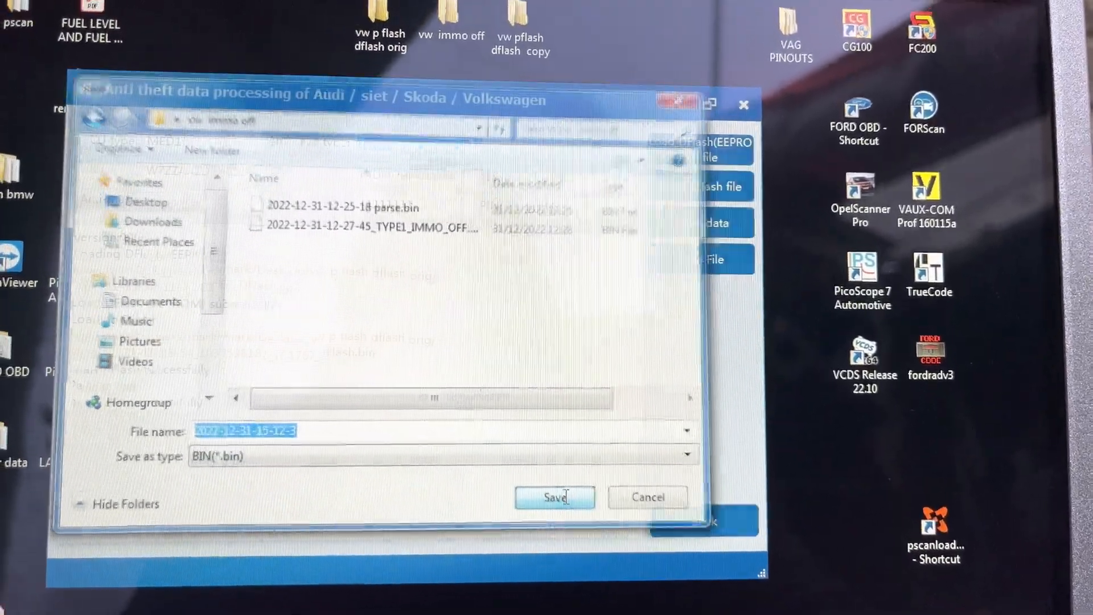
pyautogui.click(554, 497)
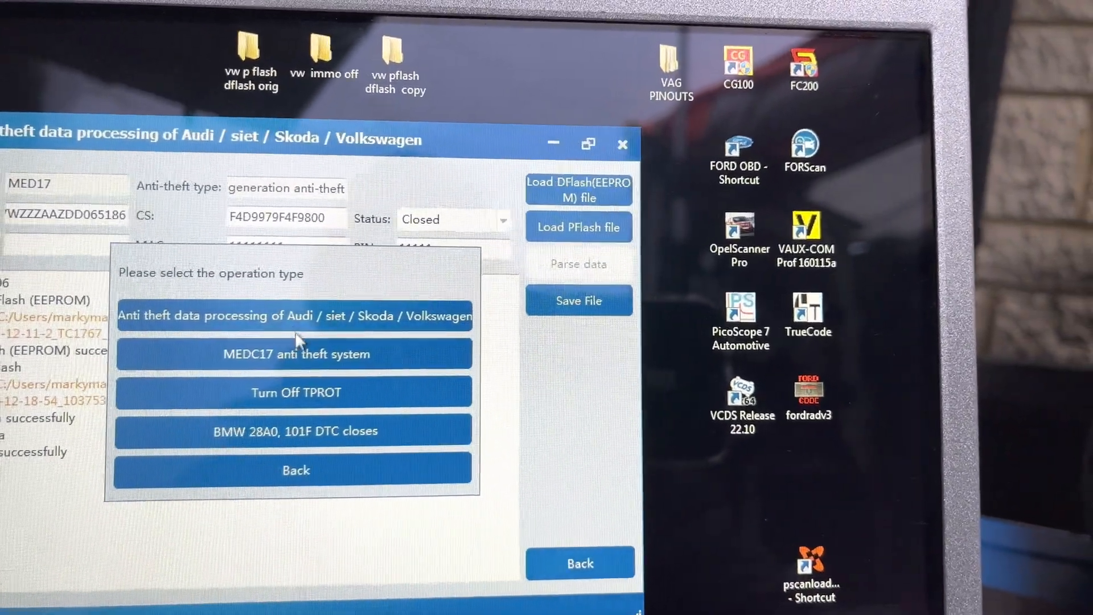
# Step: Open the MEDC17 anti-theft system operation and load the original DFlash file
pyautogui.click(296, 354)
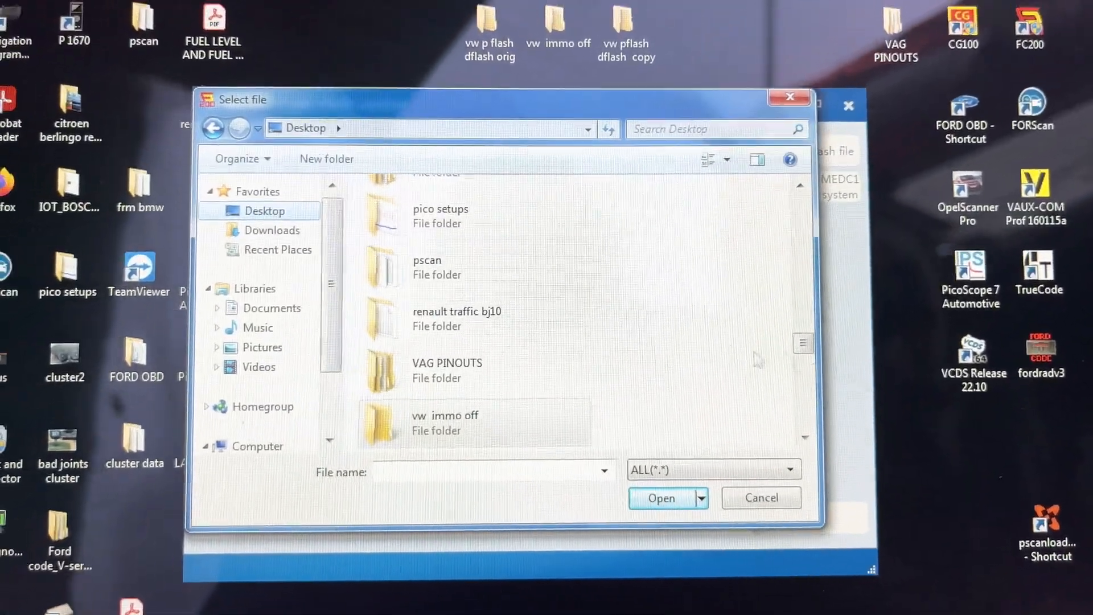
pyautogui.scroll(-3)
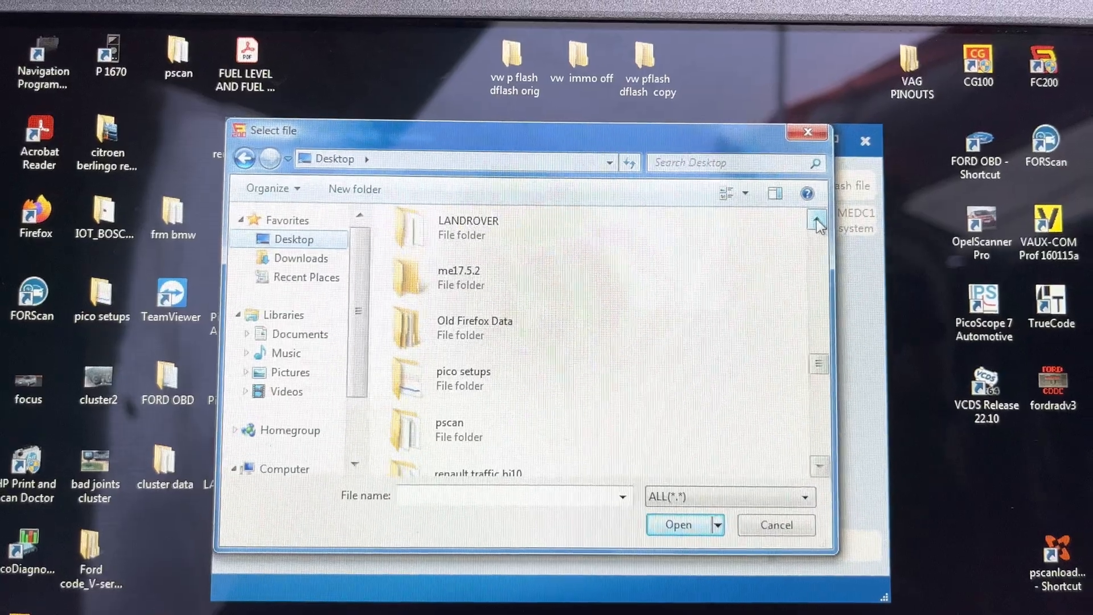
pyautogui.click(826, 223)
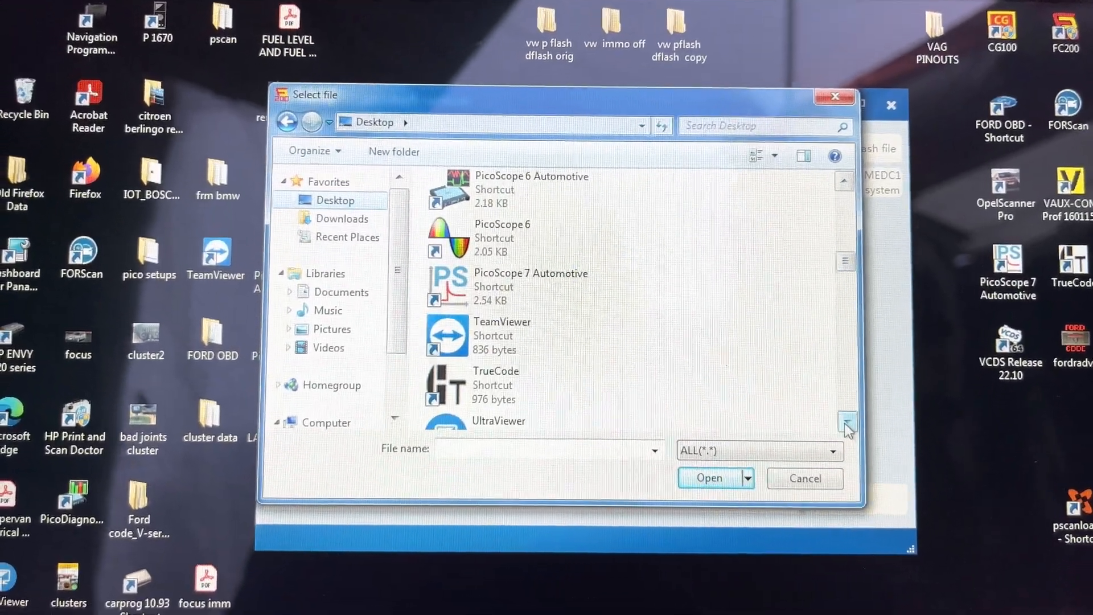
pyautogui.click(844, 424)
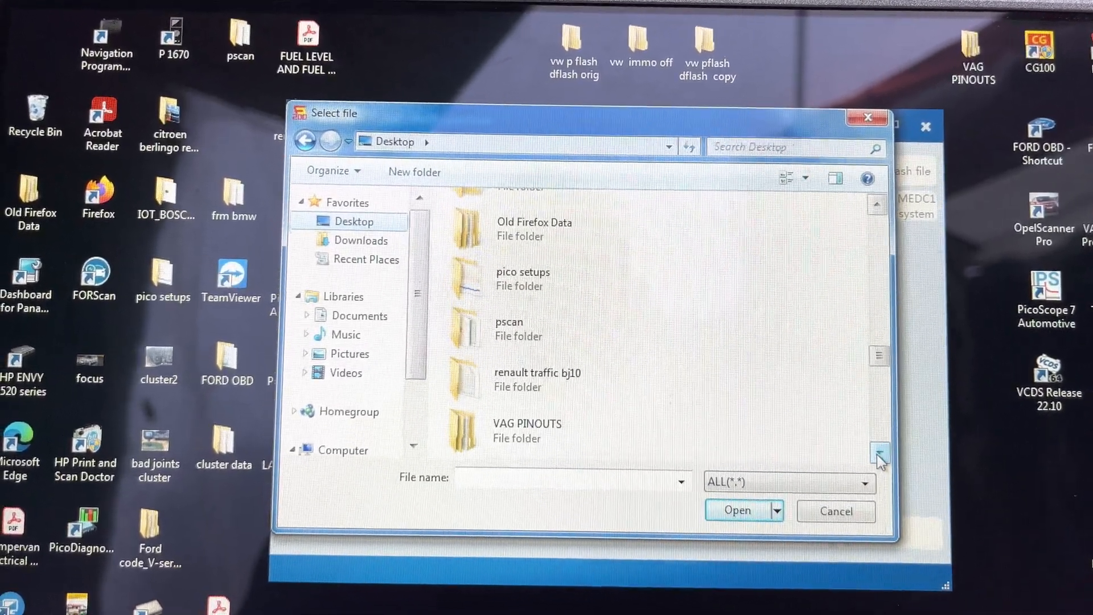
pyautogui.click(879, 449)
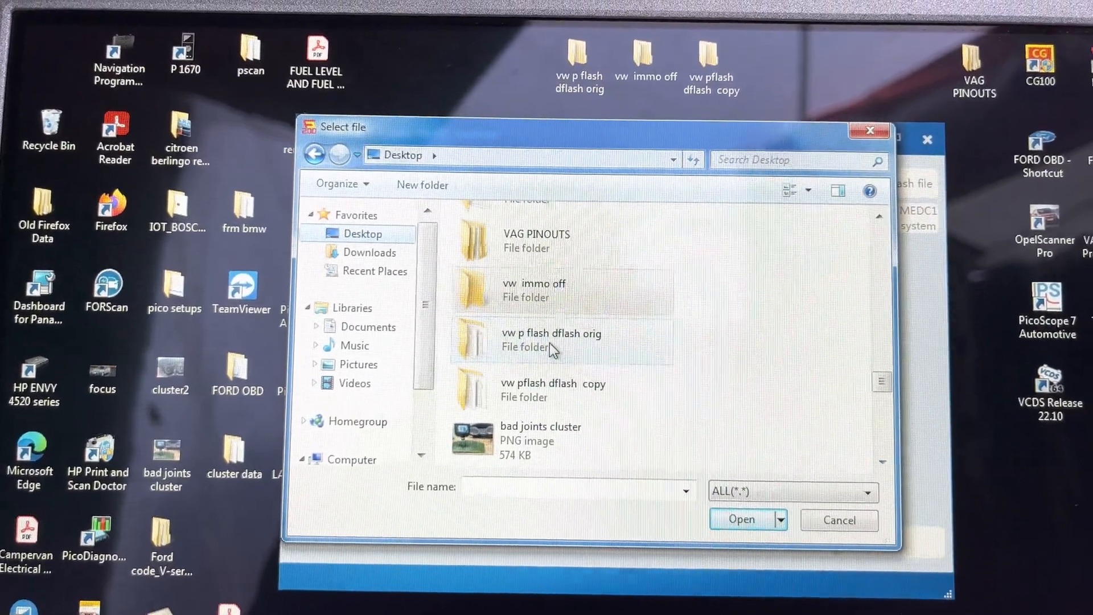
# Step: Load the original PFlash .bin from the vw p flash dflash orig folder
pyautogui.doubleClick(551, 339)
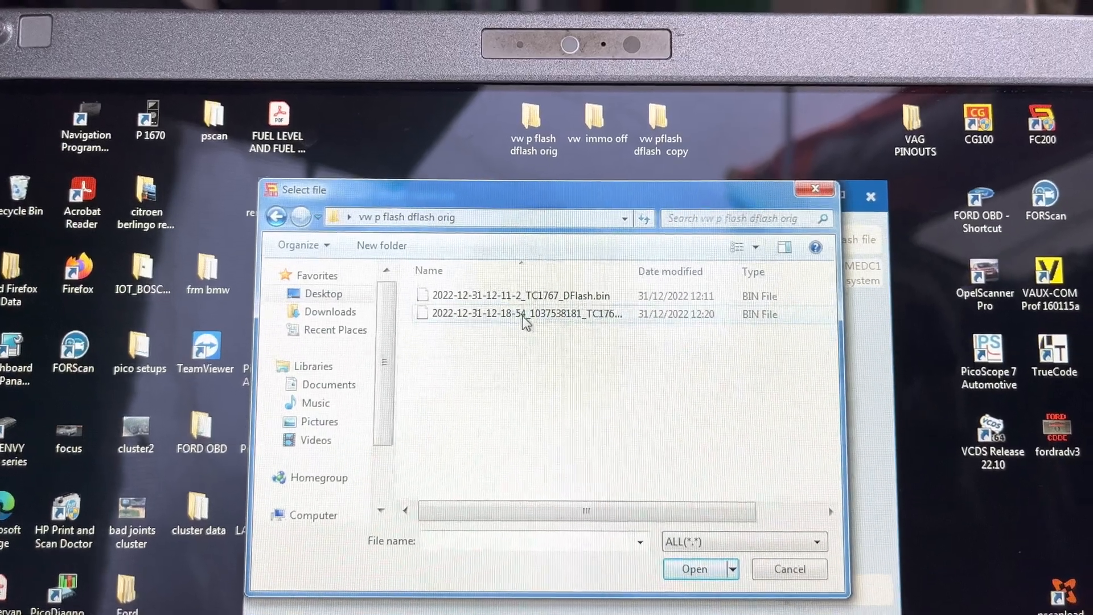
pyautogui.click(525, 314)
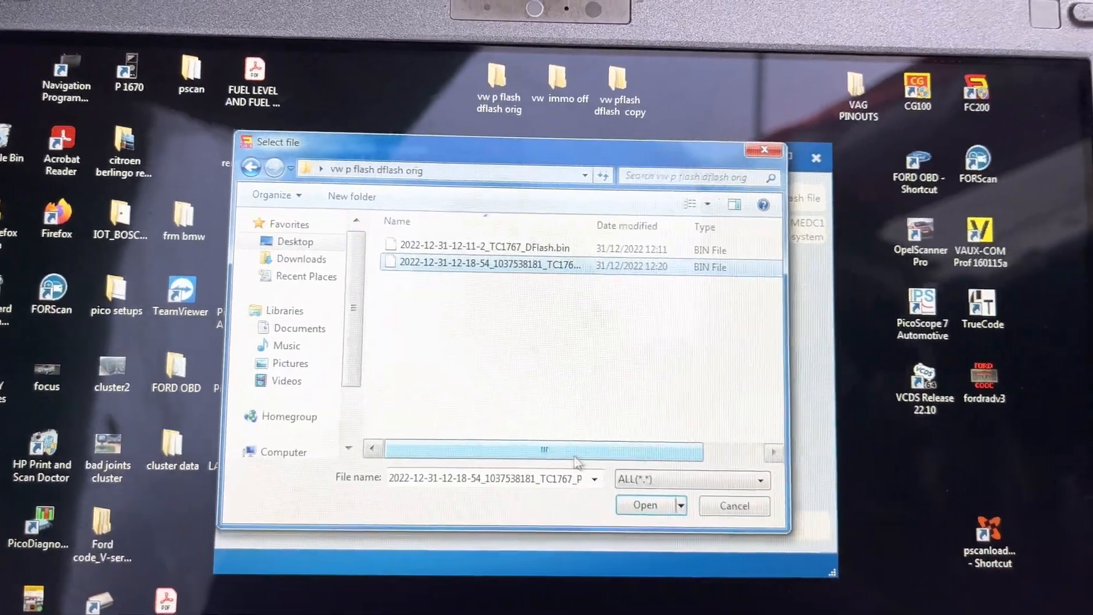
pyautogui.click(644, 506)
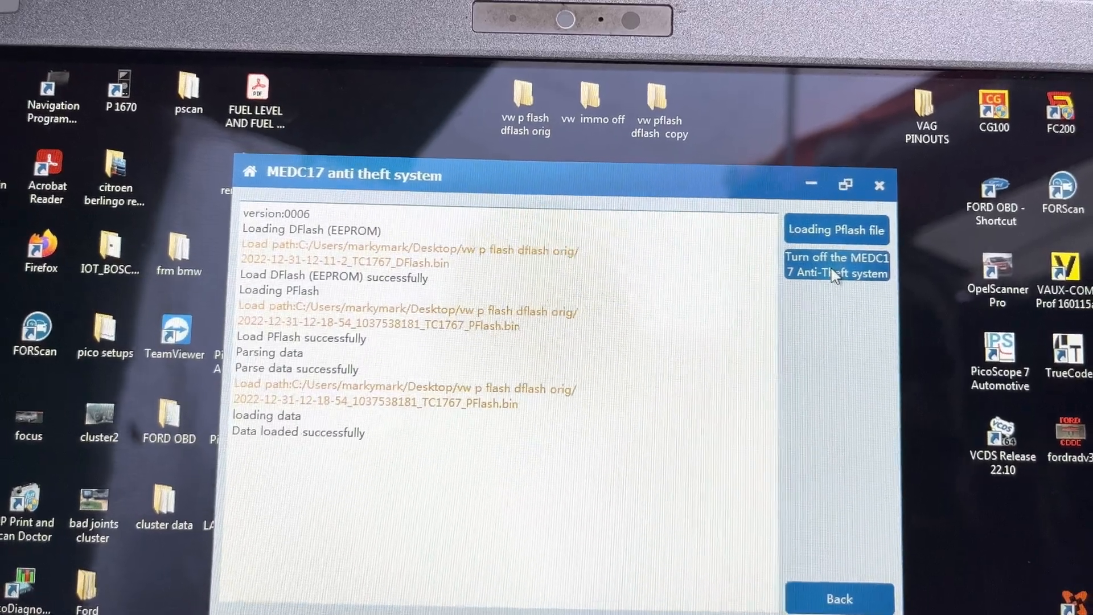
# Step: Turn off the MEDC17 anti-theft system using Way one (default)
pyautogui.click(836, 264)
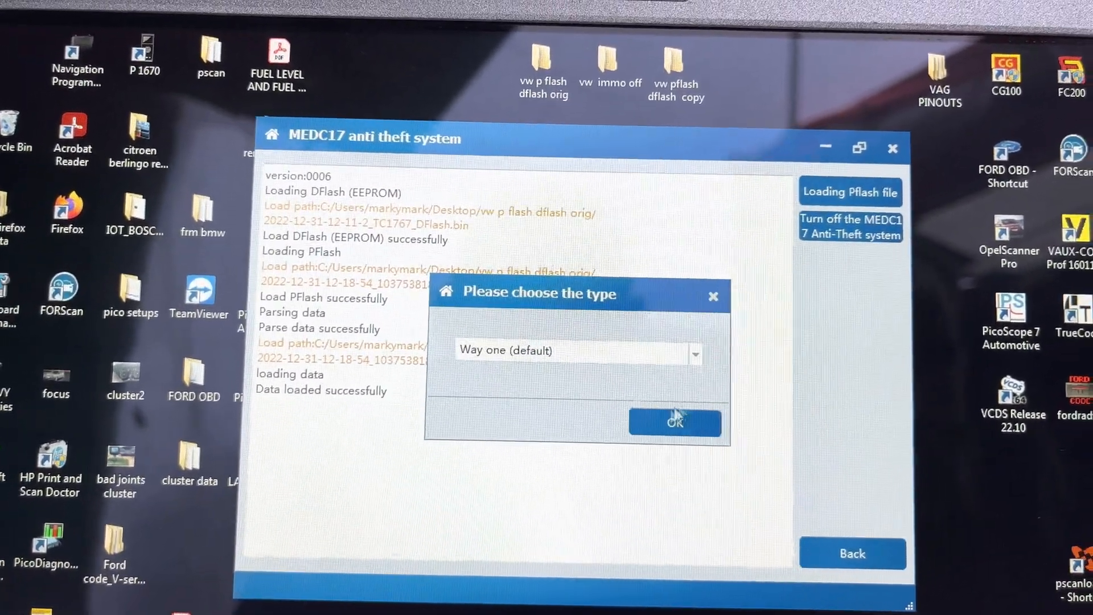
pyautogui.click(674, 422)
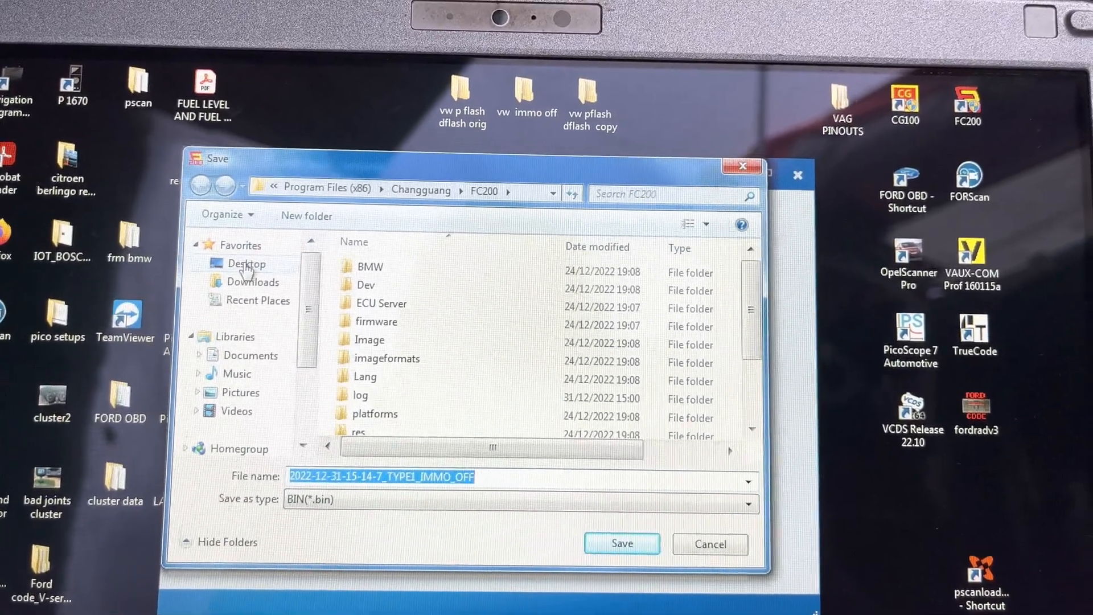
# Step: Save the TYPE1_IMMO_OFF .bin into the desktop's vw immo off folder
pyautogui.click(246, 264)
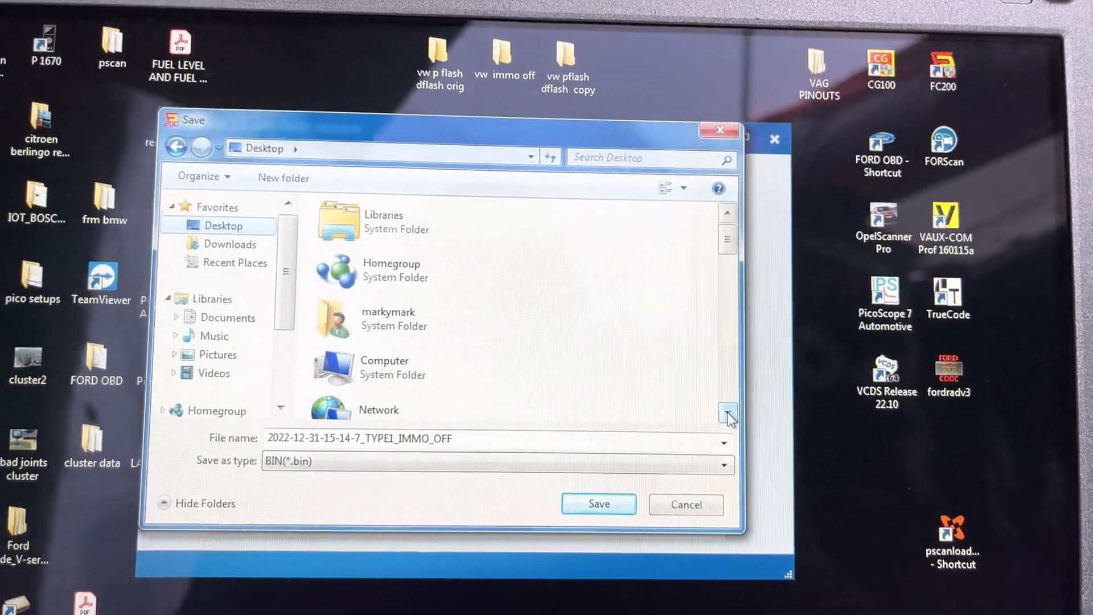
pyautogui.click(728, 415)
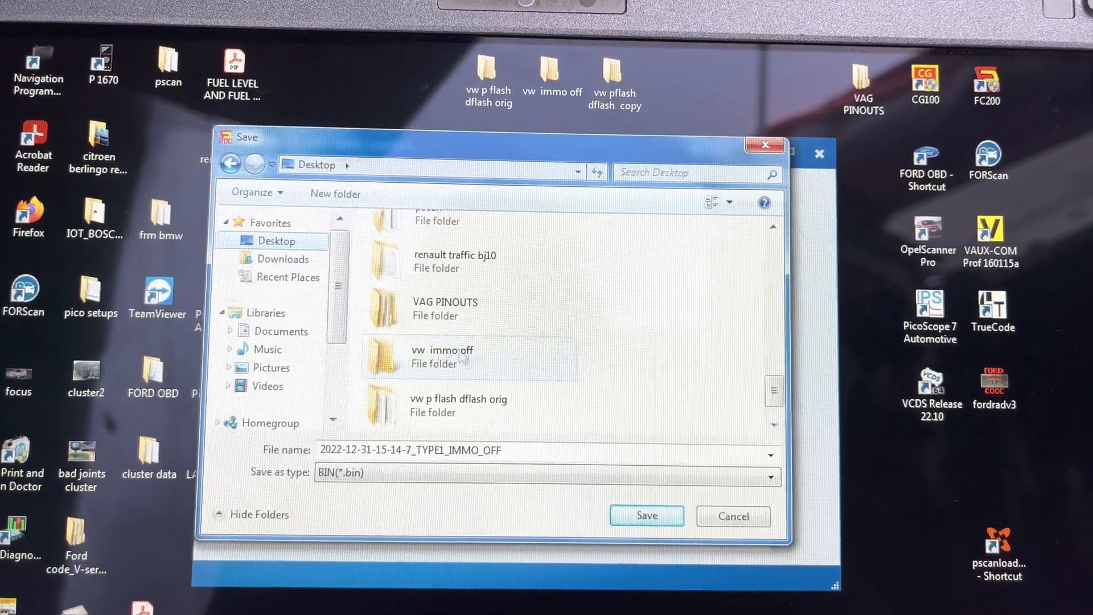
pyautogui.doubleClick(441, 356)
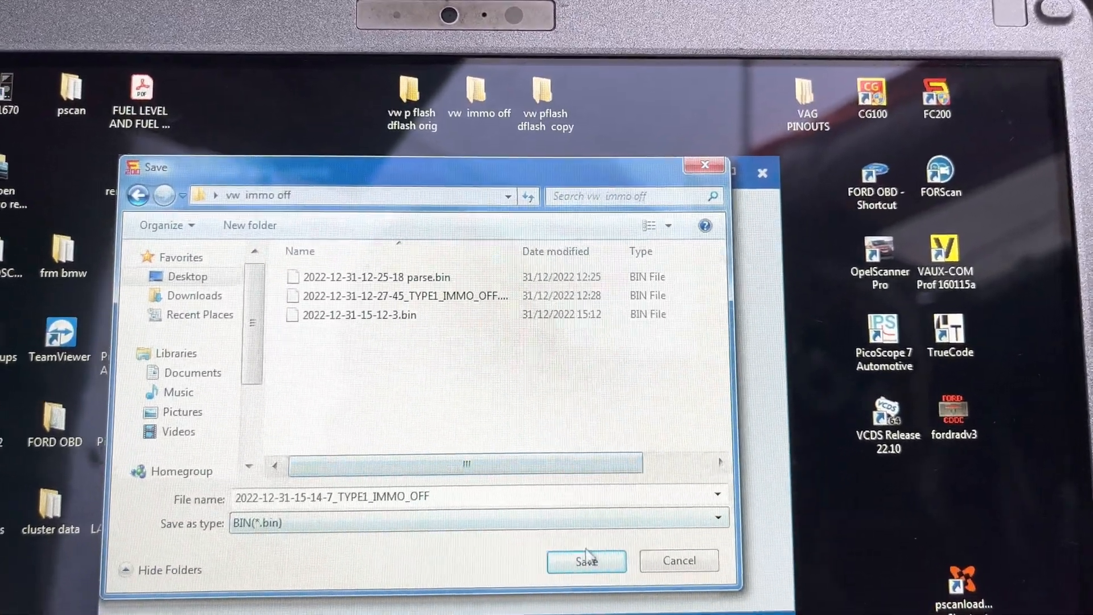
pyautogui.click(586, 560)
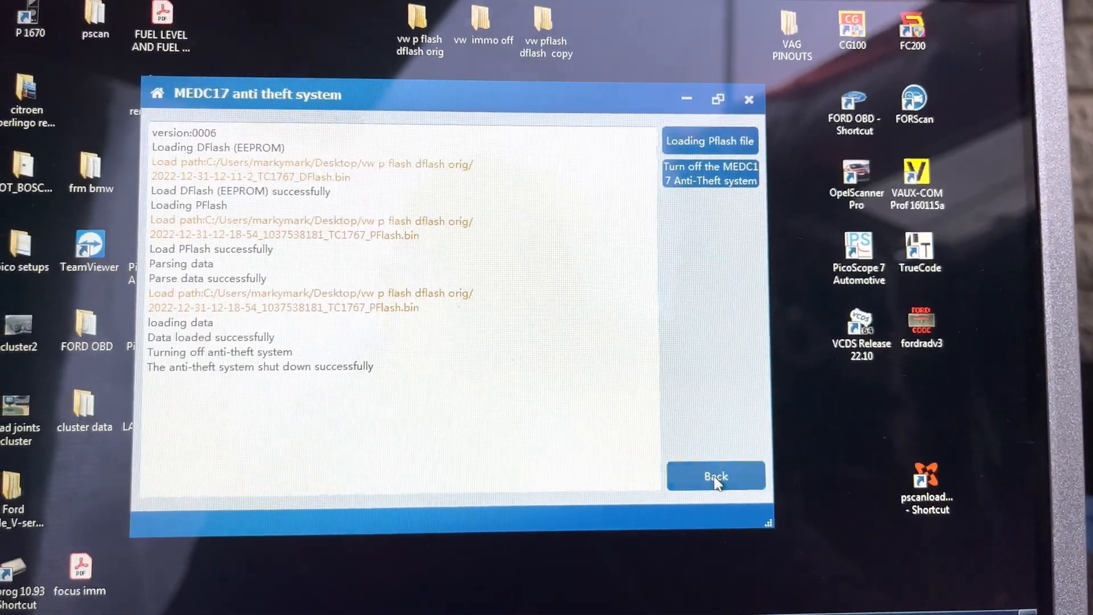
# Step: Return to the ECU list and open the ME17.5.20 TC1767 platform read/write functions
pyautogui.click(715, 476)
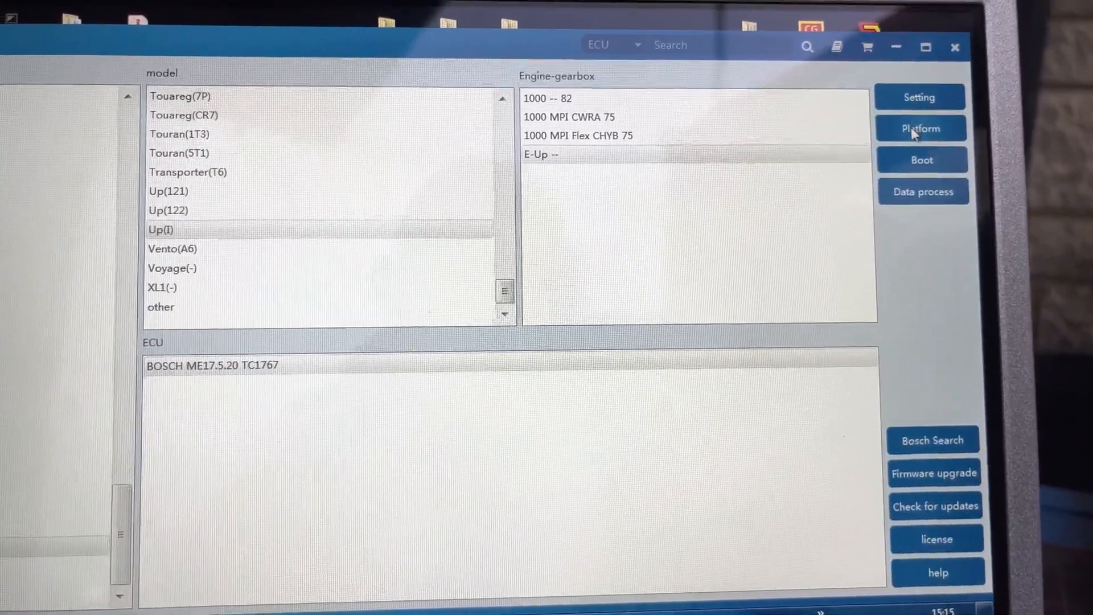
pyautogui.click(921, 128)
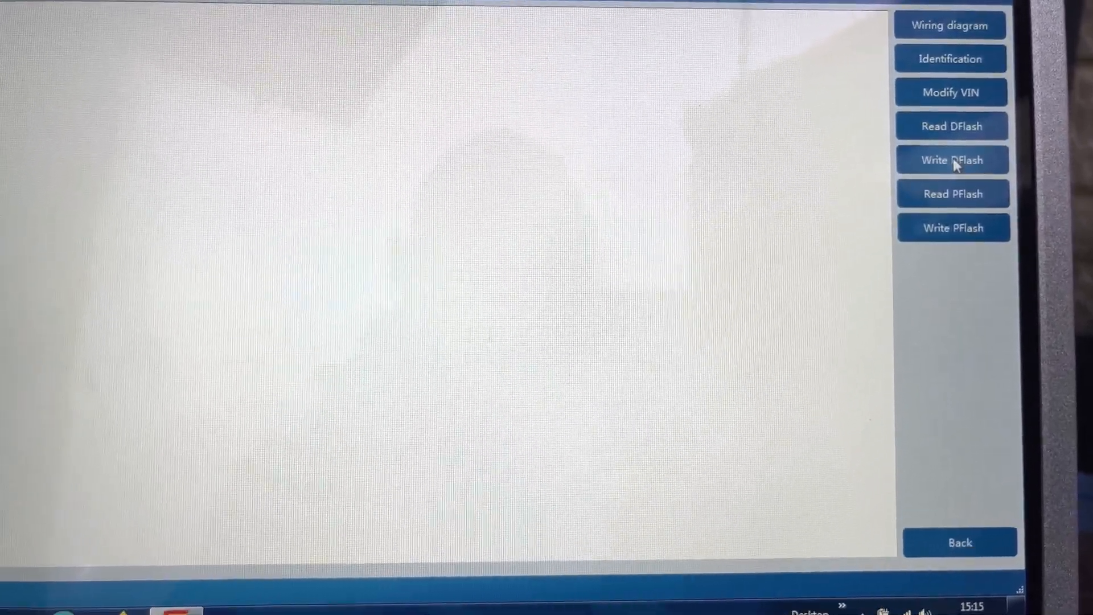
pyautogui.click(952, 160)
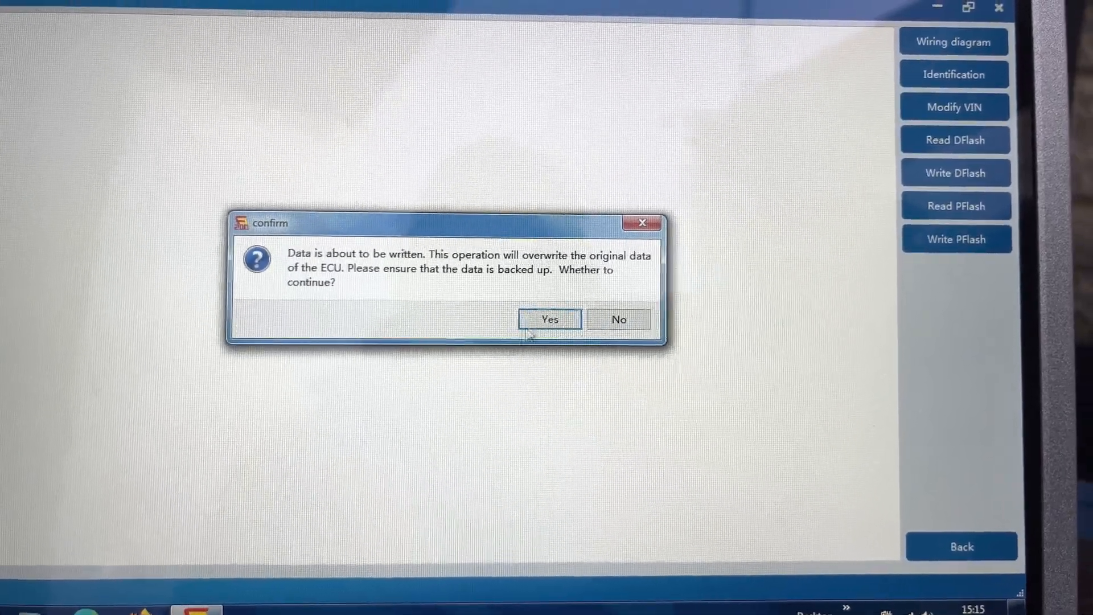
pyautogui.click(549, 319)
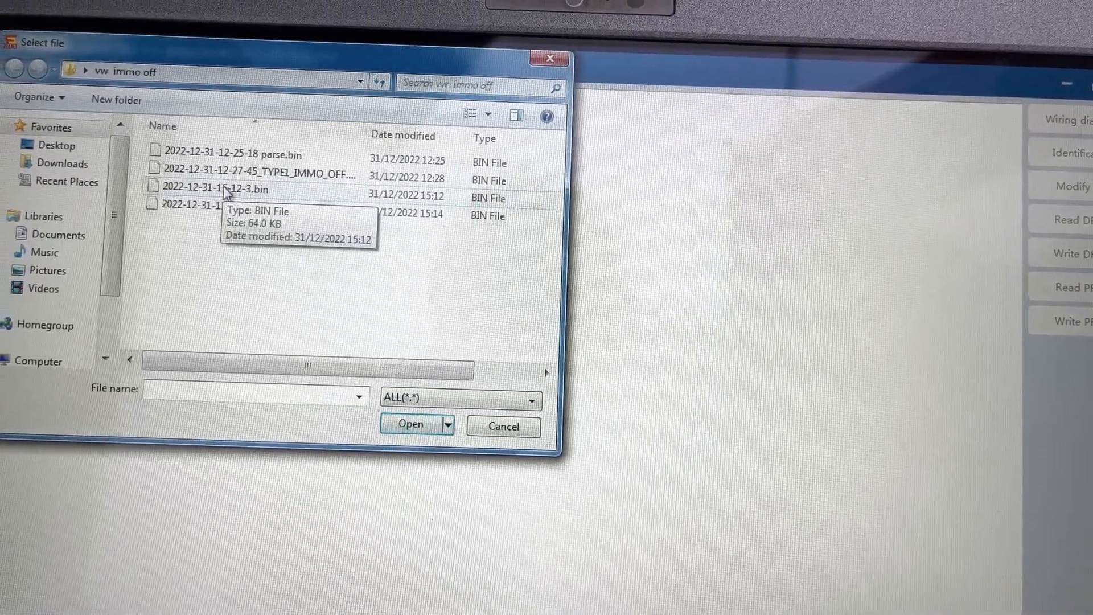
pyautogui.click(216, 189)
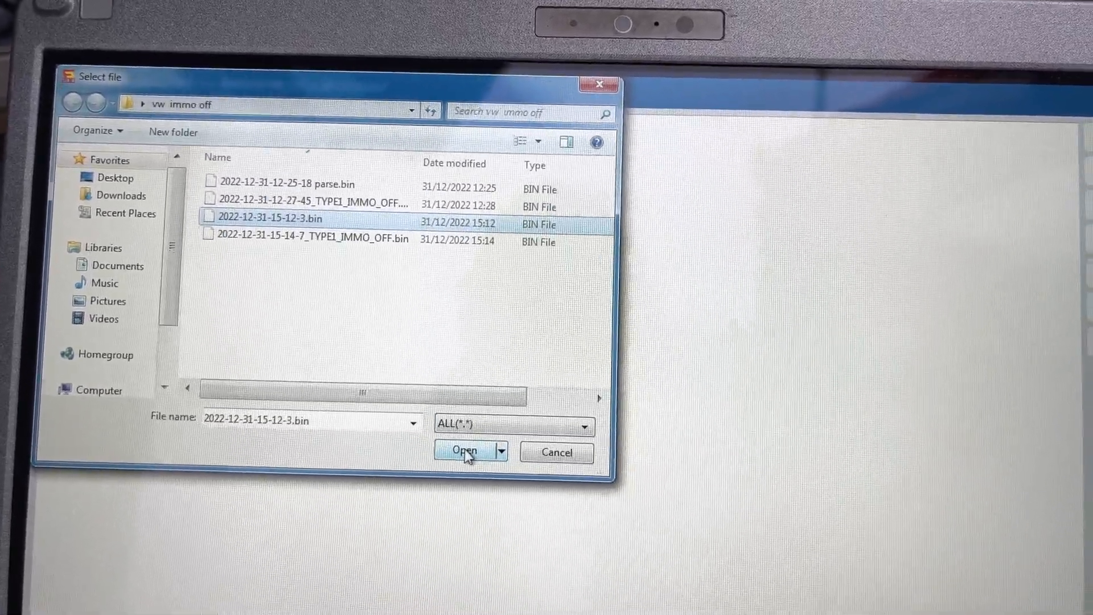
pyautogui.click(464, 451)
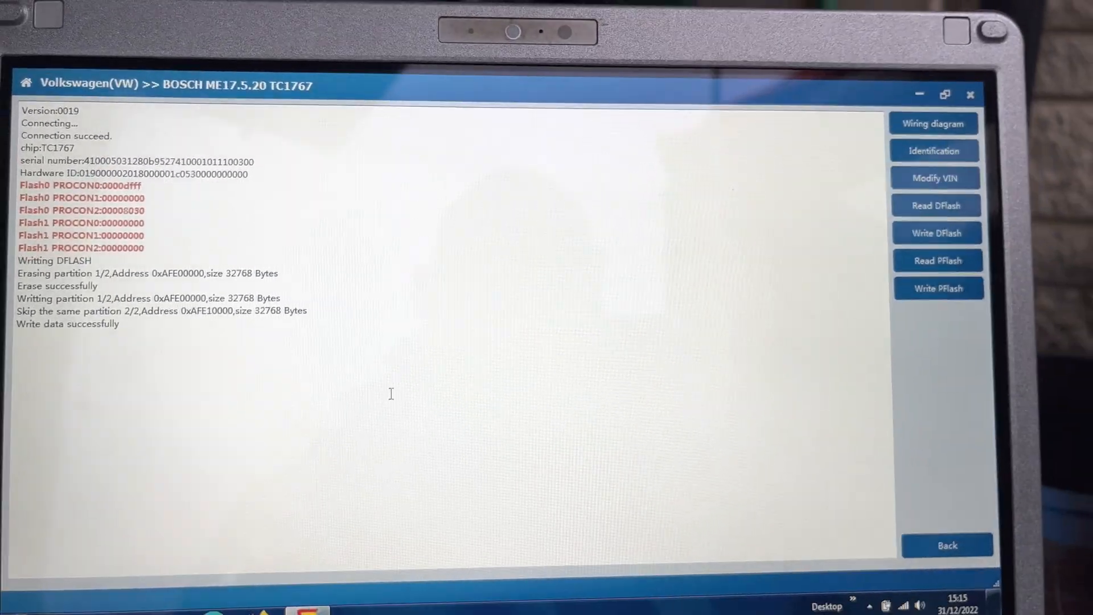
pyautogui.click(938, 288)
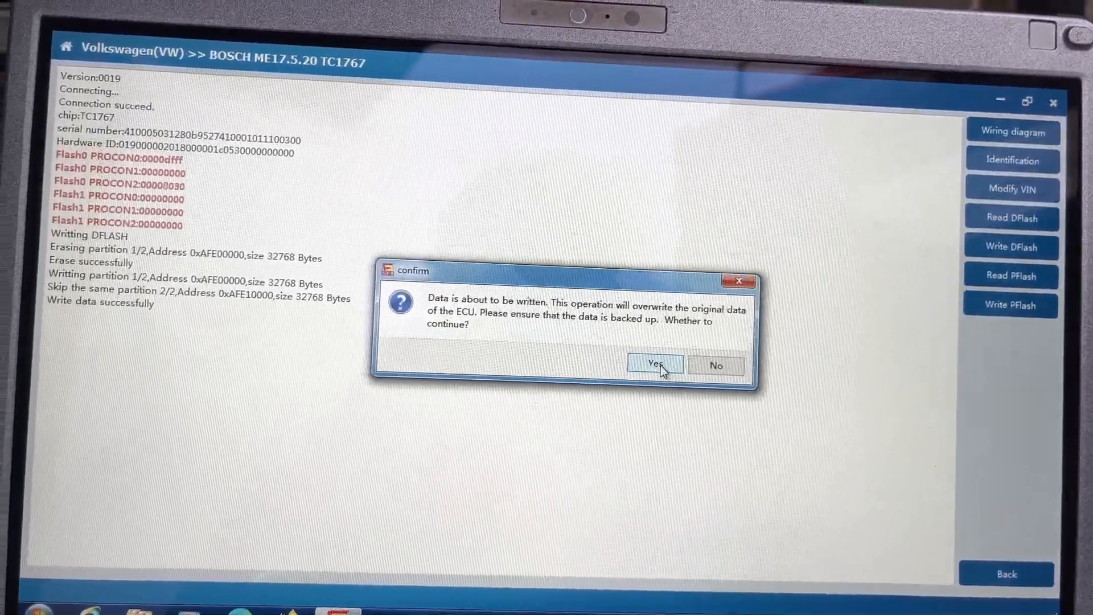
pyautogui.click(653, 365)
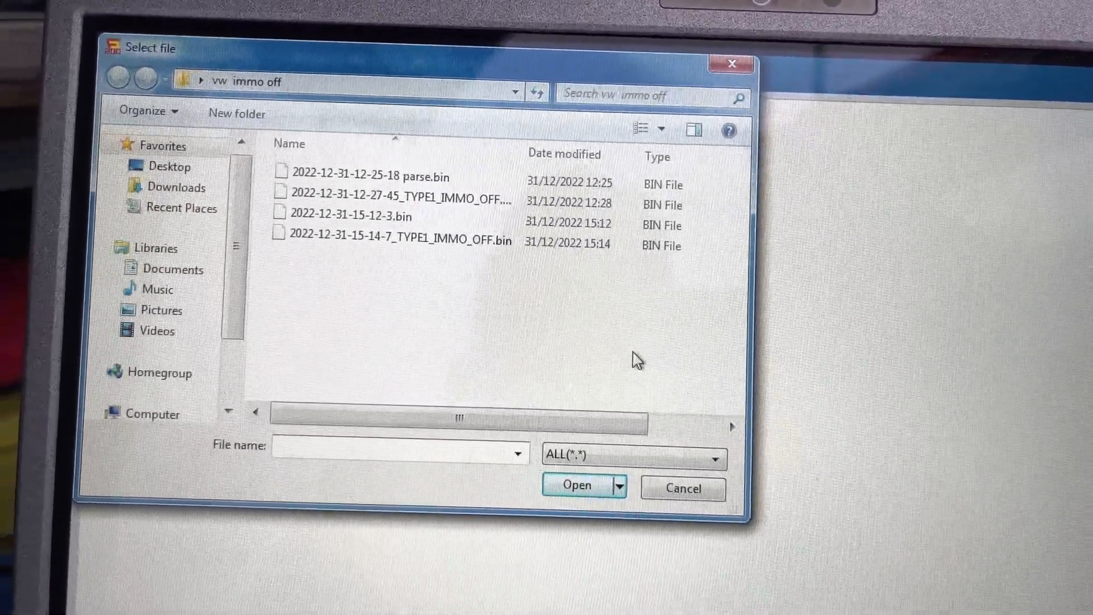
pyautogui.click(396, 239)
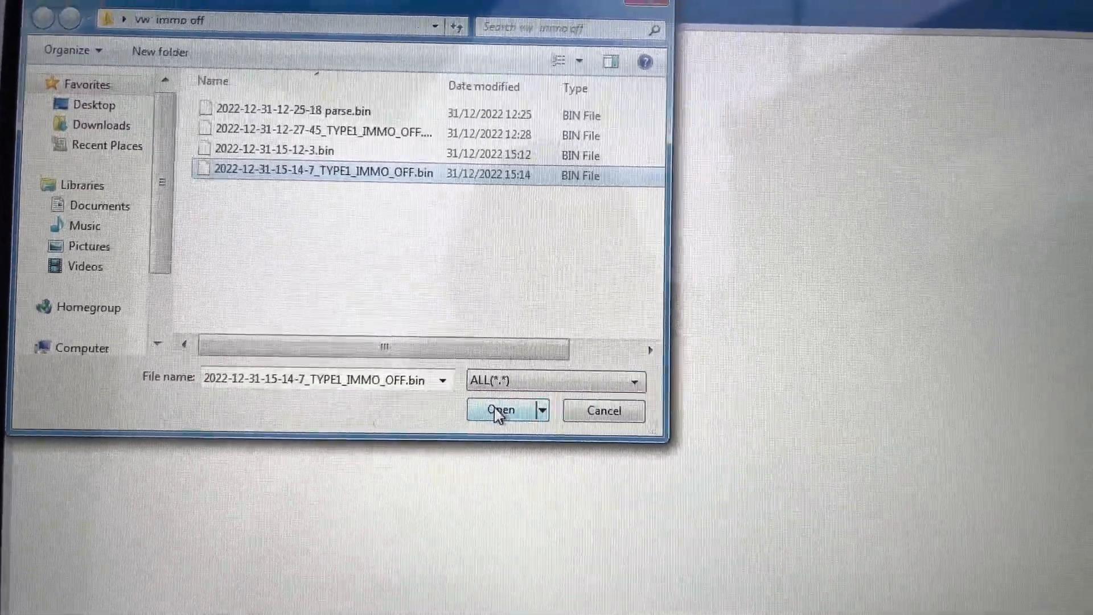
pyautogui.click(500, 410)
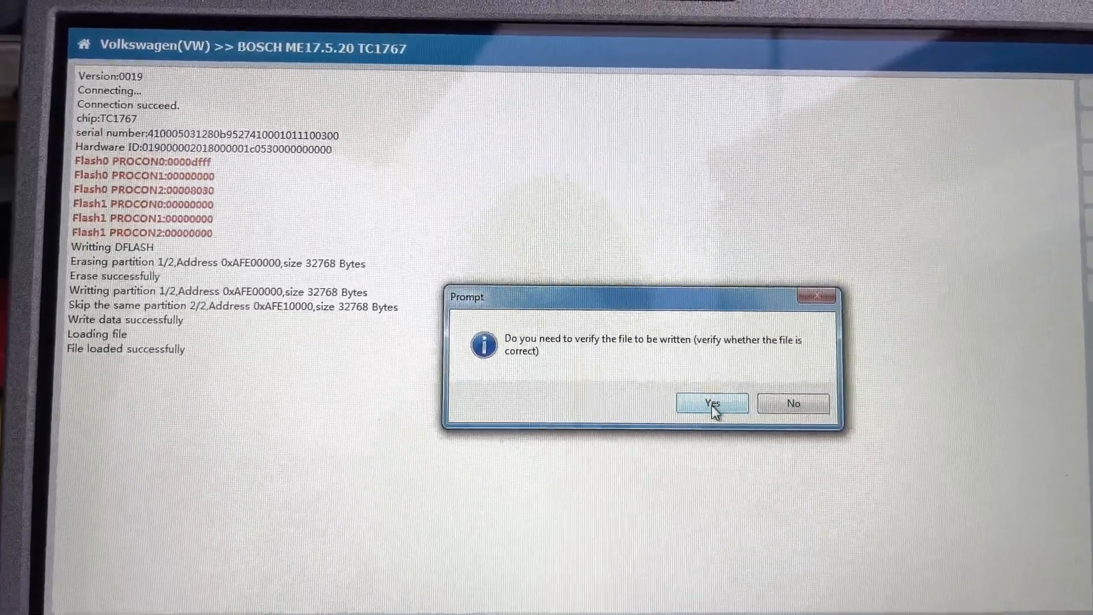
pyautogui.click(712, 403)
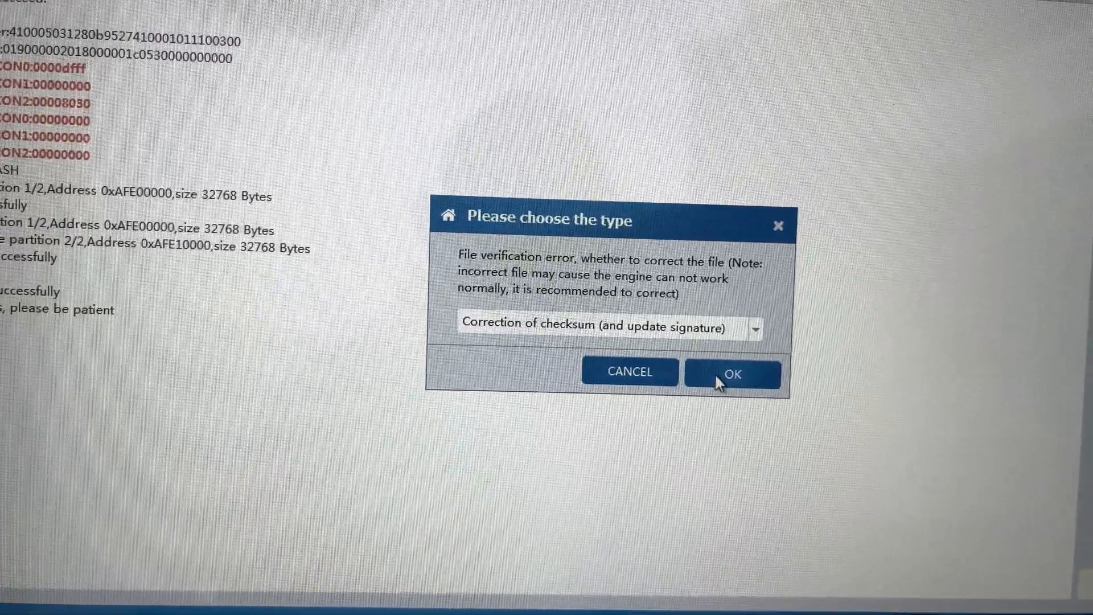
pyautogui.click(732, 372)
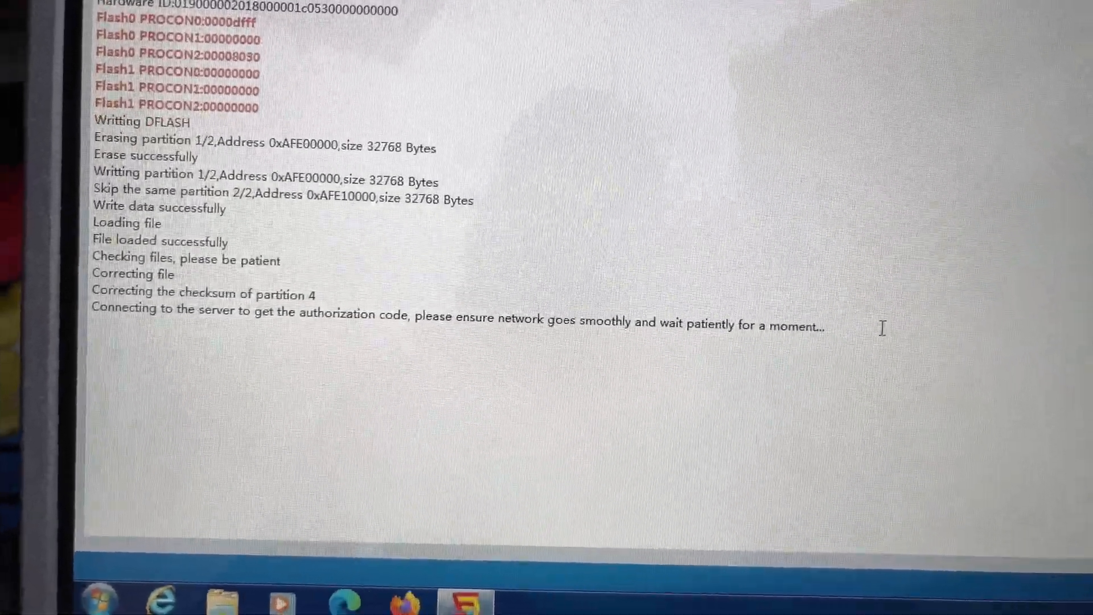